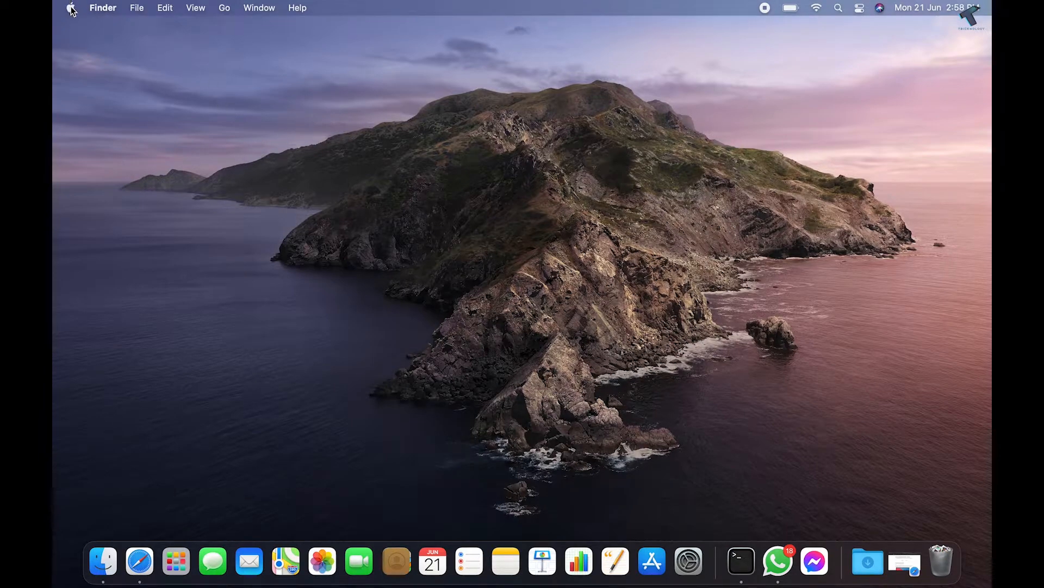
Step: Open System Preferences from the Apple menu on the Finder desktop
click(104, 8)
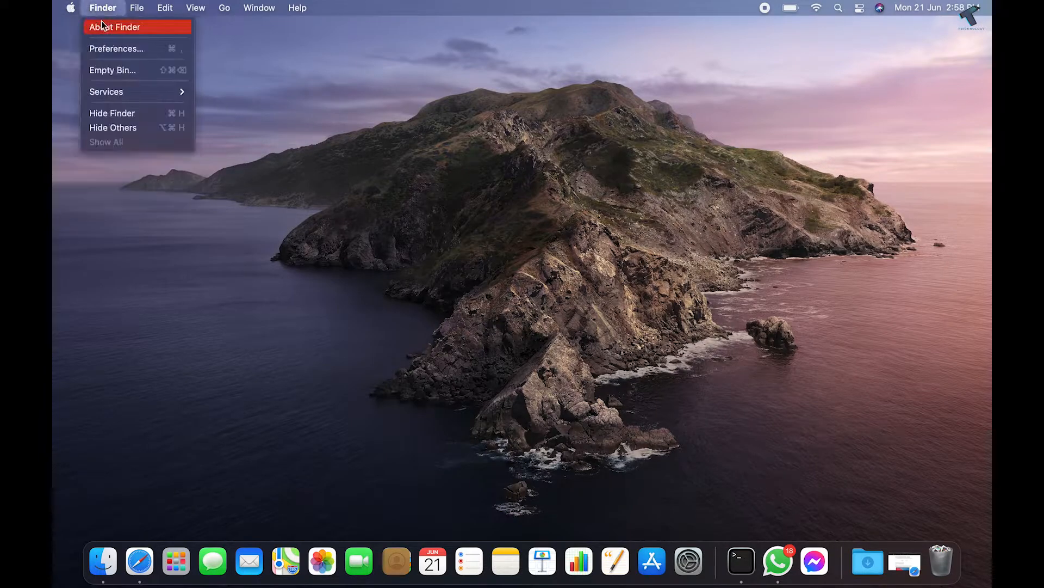
click(69, 8)
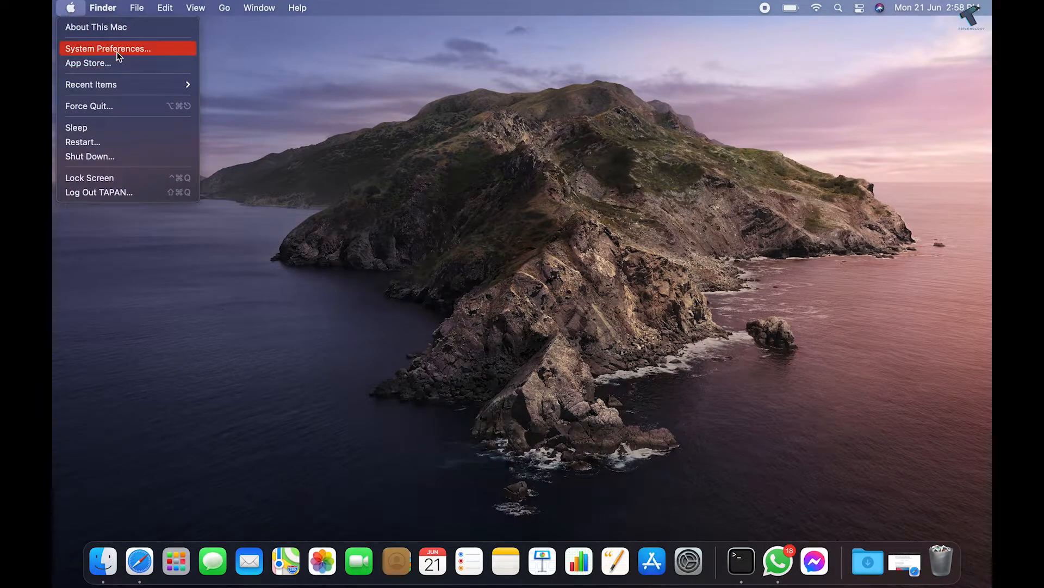
click(107, 48)
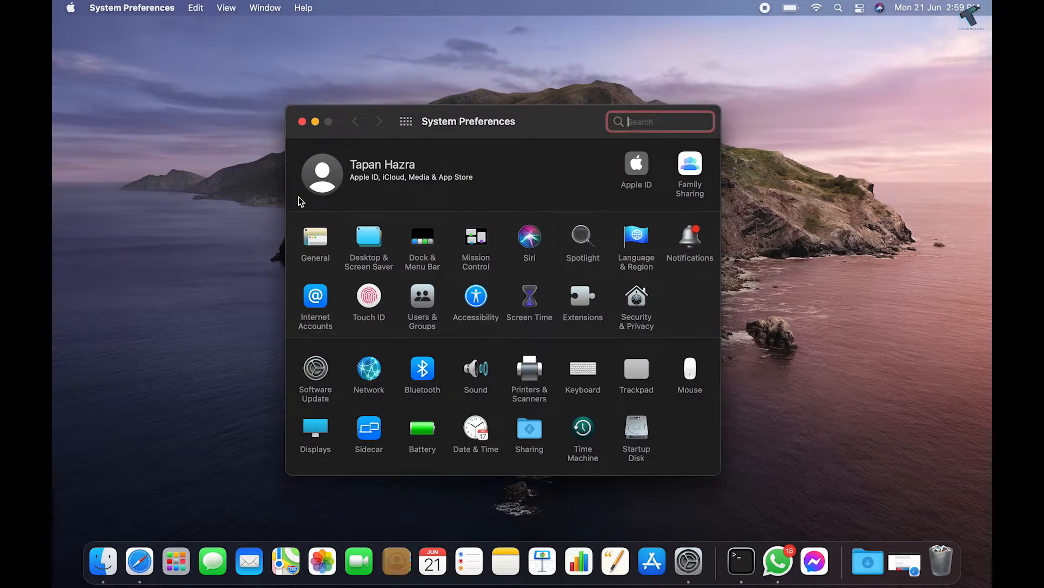
mouse_move(533, 411)
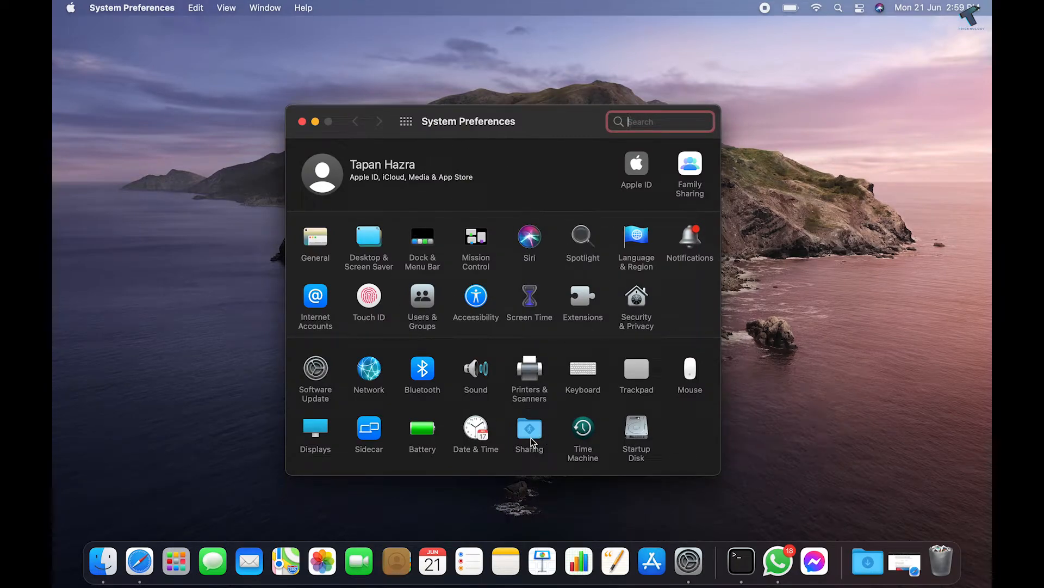
Step: Go to the Sharing pane and switch the File Sharing service on
click(530, 433)
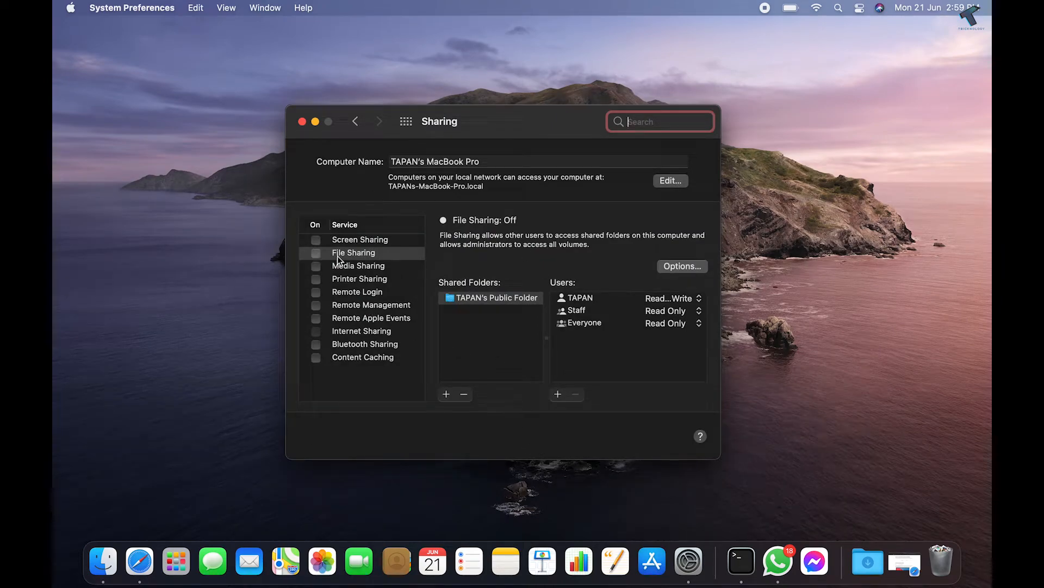
click(354, 252)
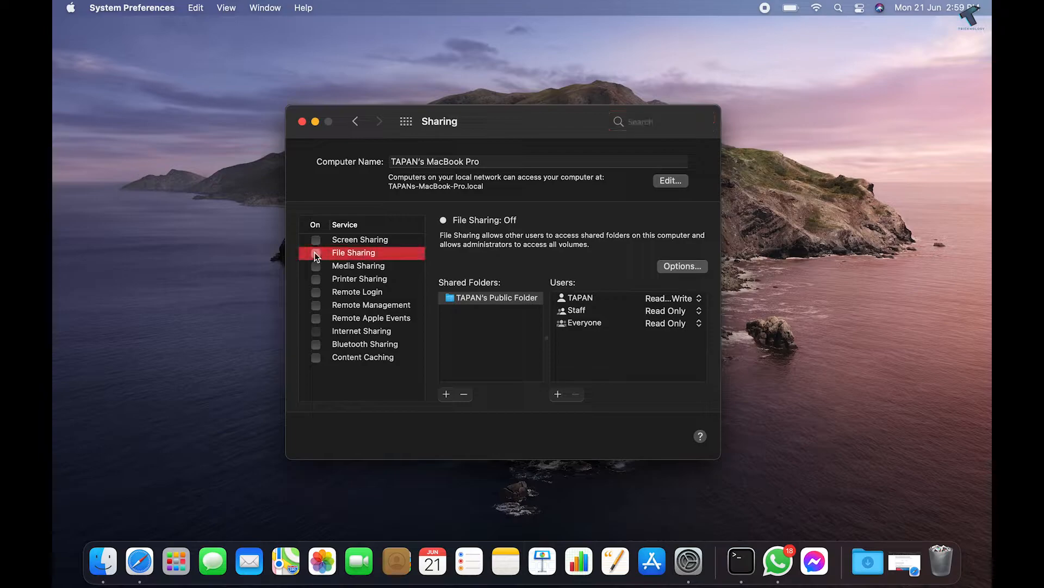
click(316, 253)
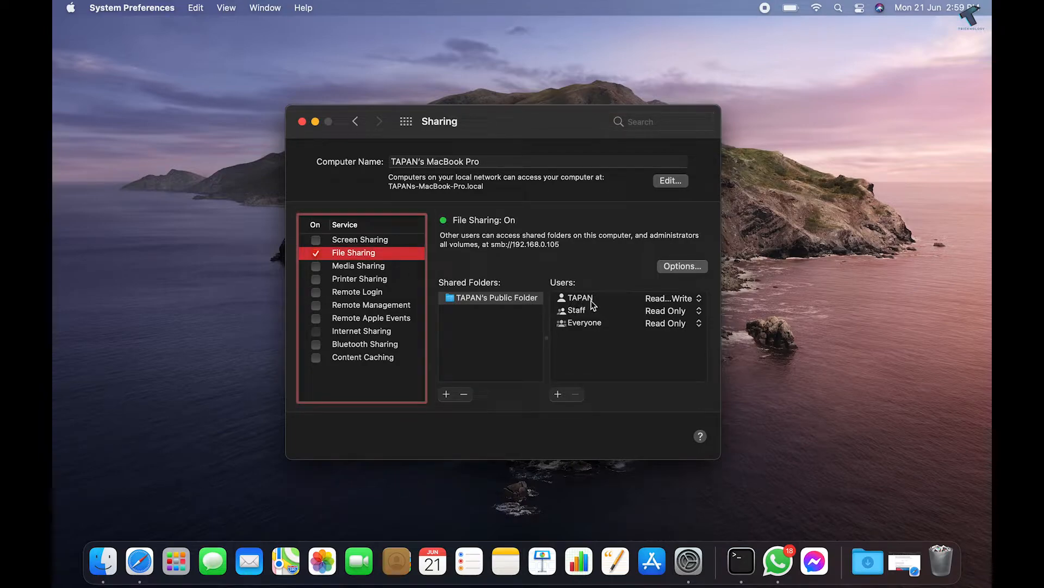
Step: In the sharing Options, enable Windows SMB sharing for TAPAN, confirm the password and finish with Done
click(681, 266)
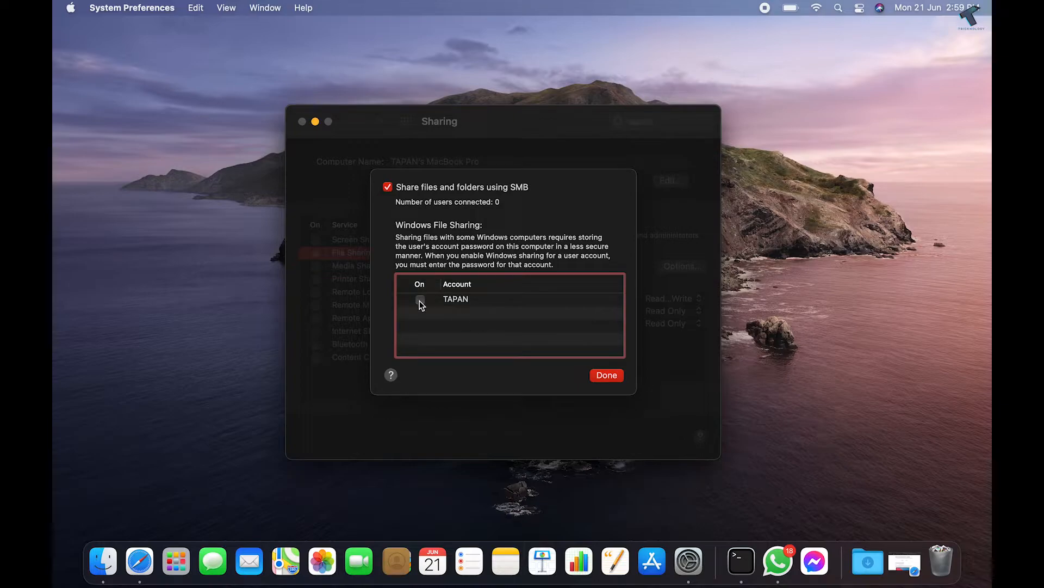
click(420, 299)
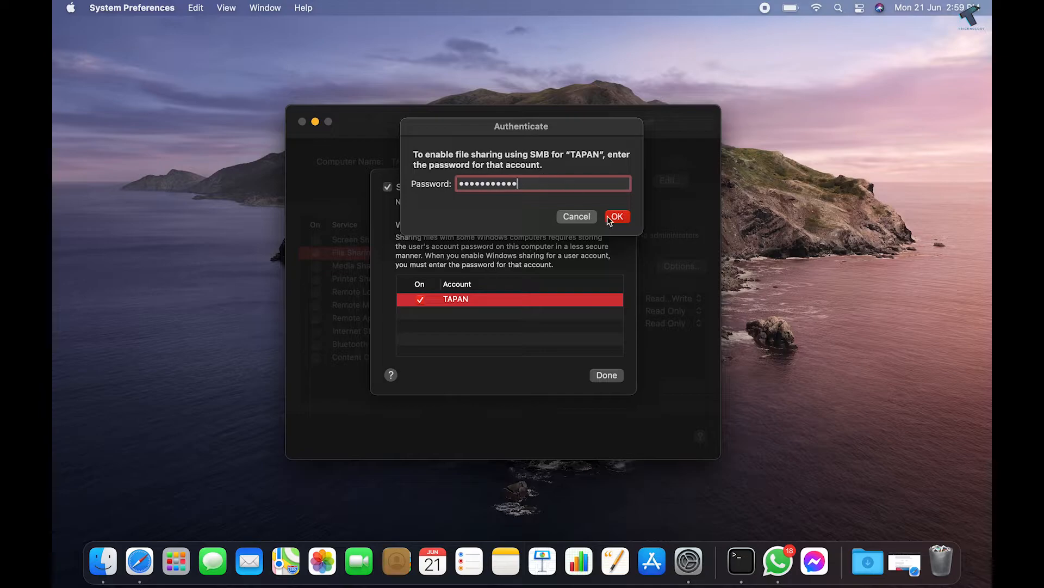
click(614, 216)
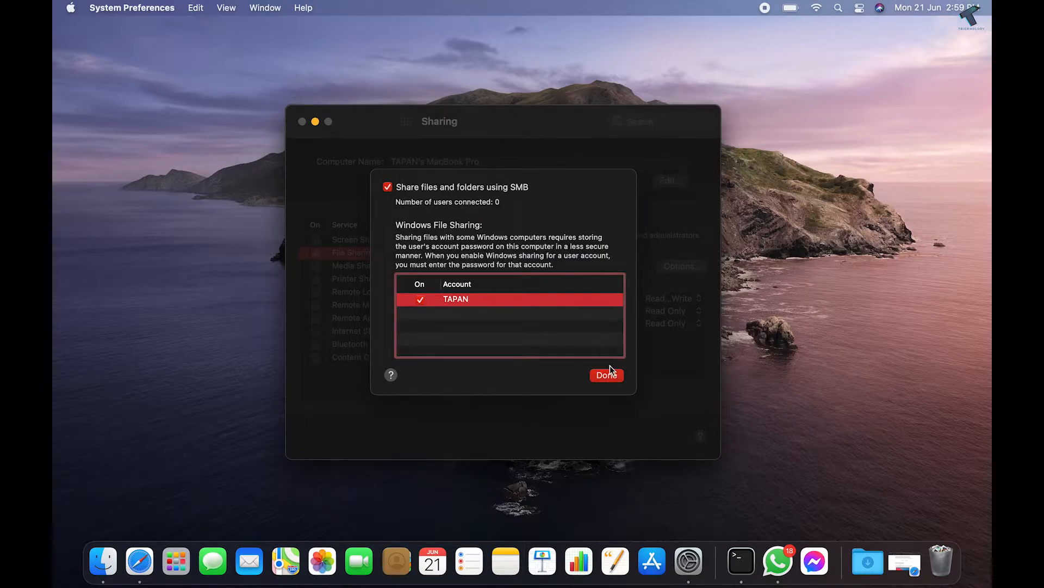
click(605, 375)
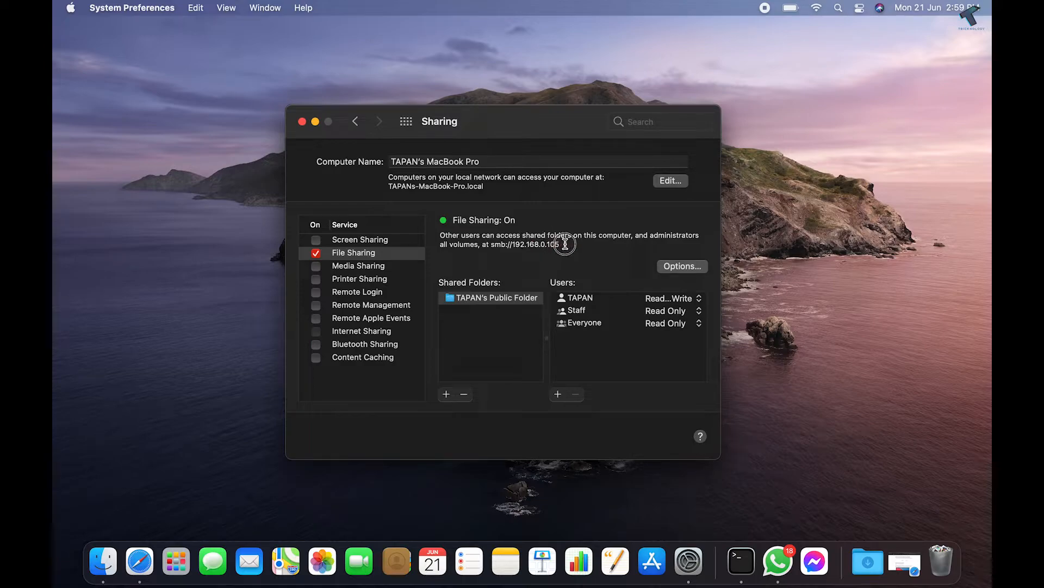
double_click(536, 244)
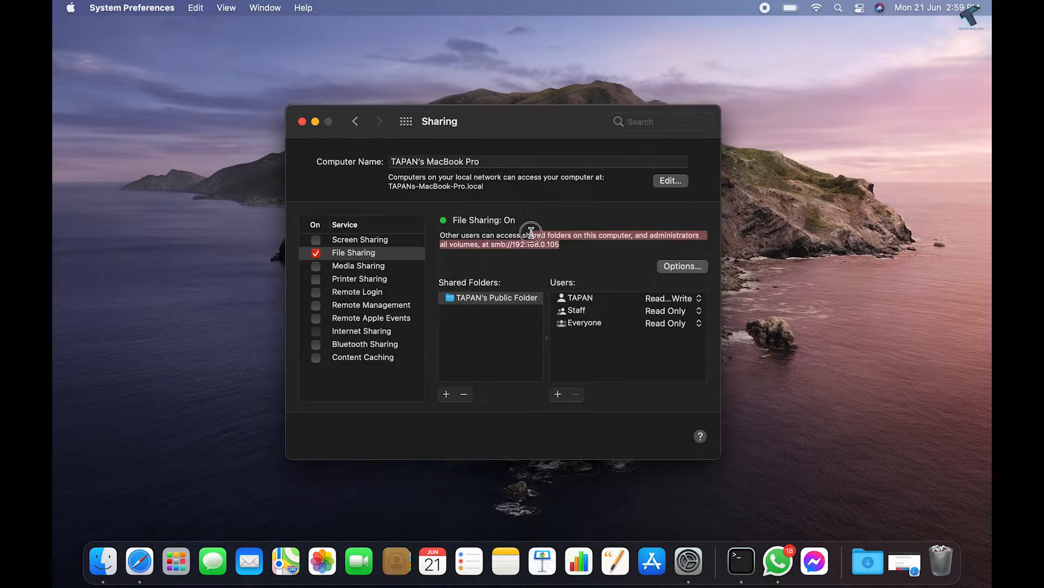
mouse_move(814, 21)
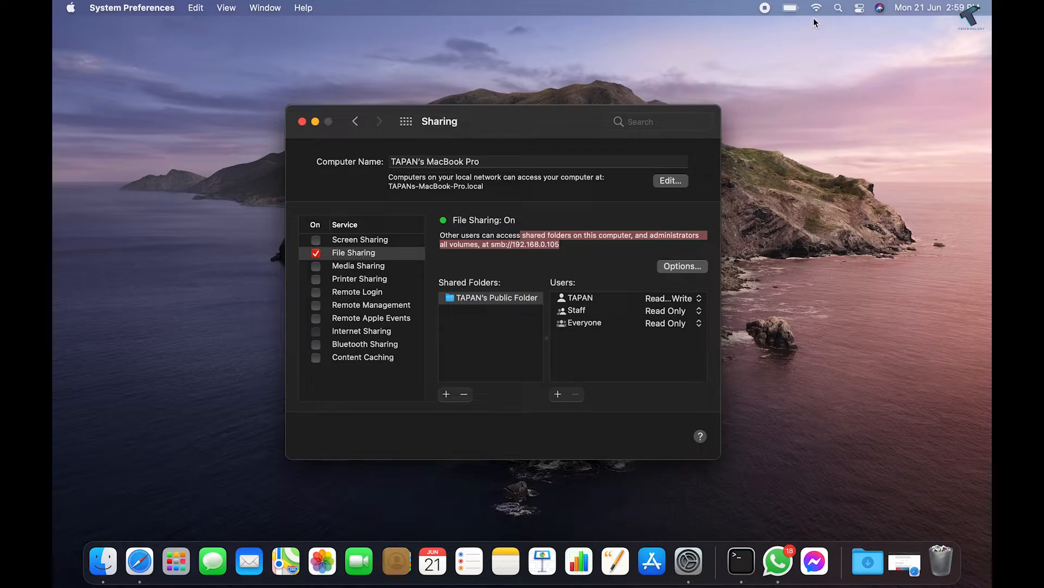
Step: Check the Wi-Fi IP in Network settings against the smb address, then close the window
click(816, 8)
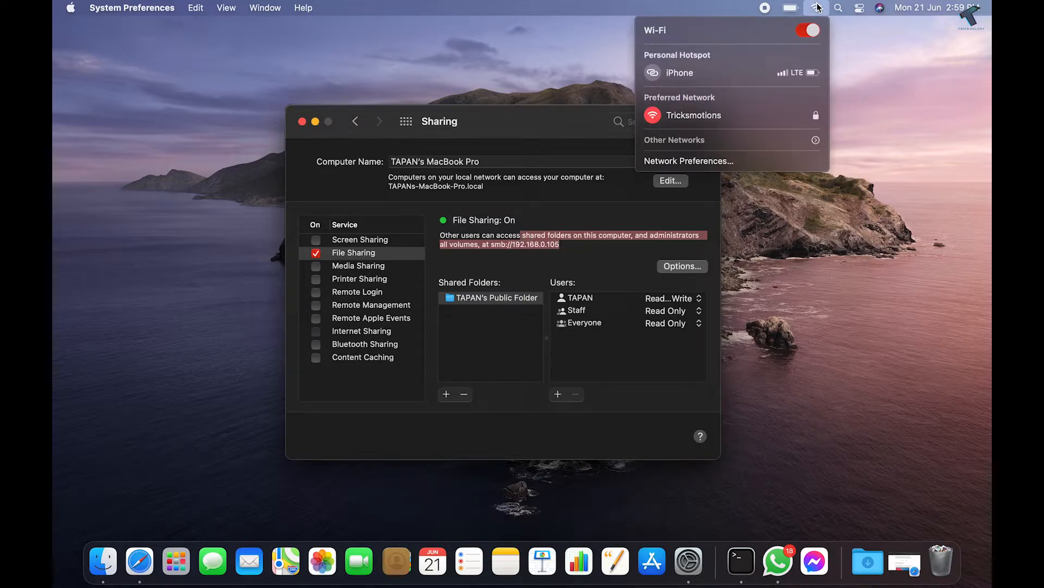
mouse_move(688, 161)
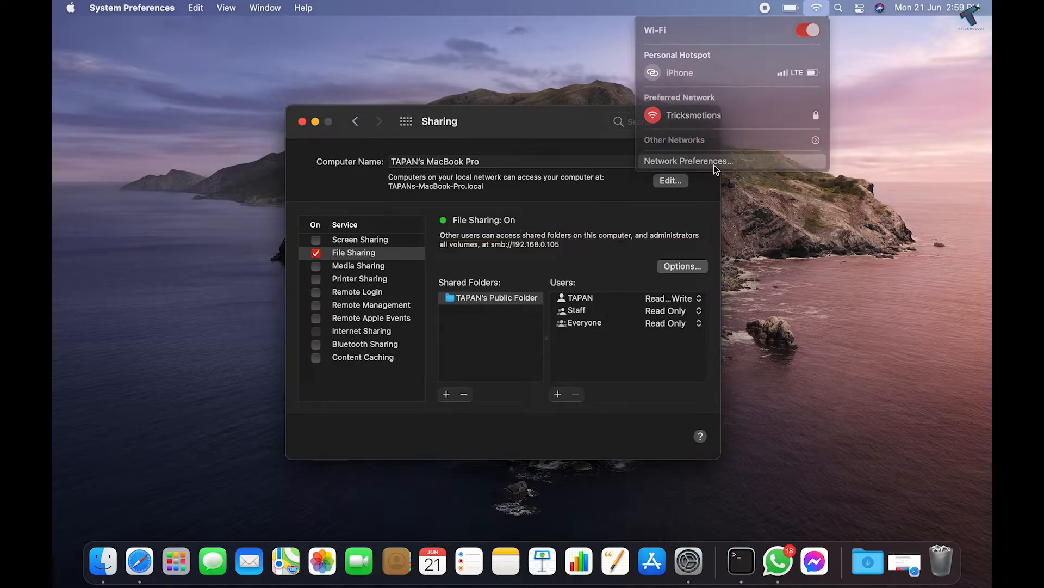
click(688, 161)
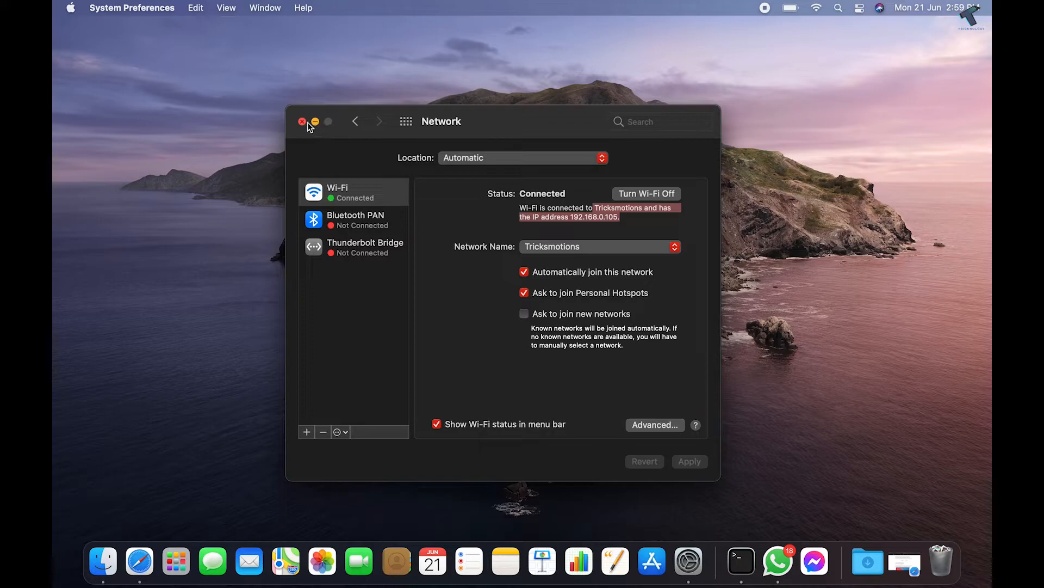
click(301, 121)
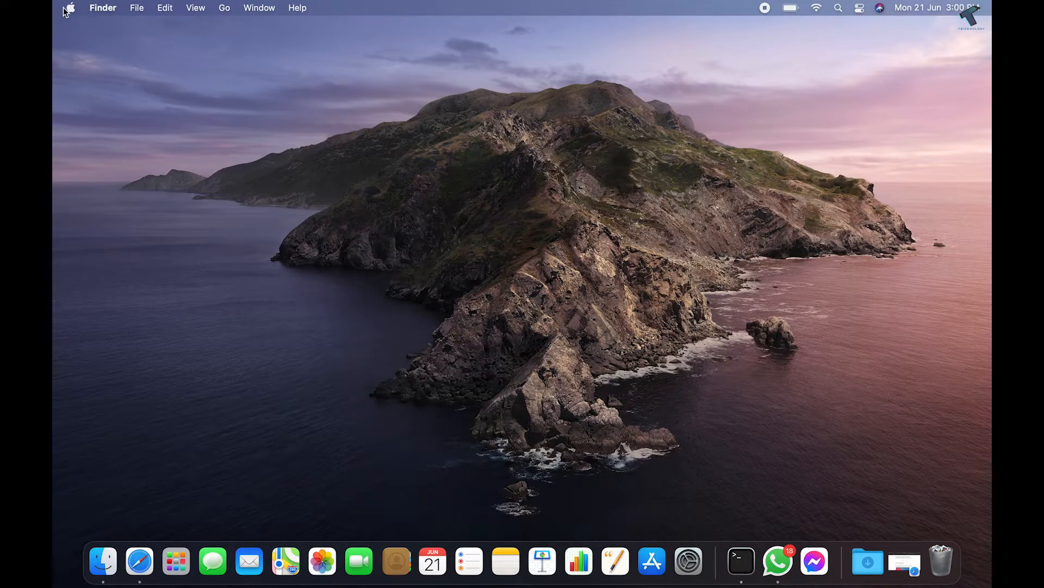
Step: Reopen the Sharing pane and open the shared Public folder in Finder from Shared Folders
click(68, 8)
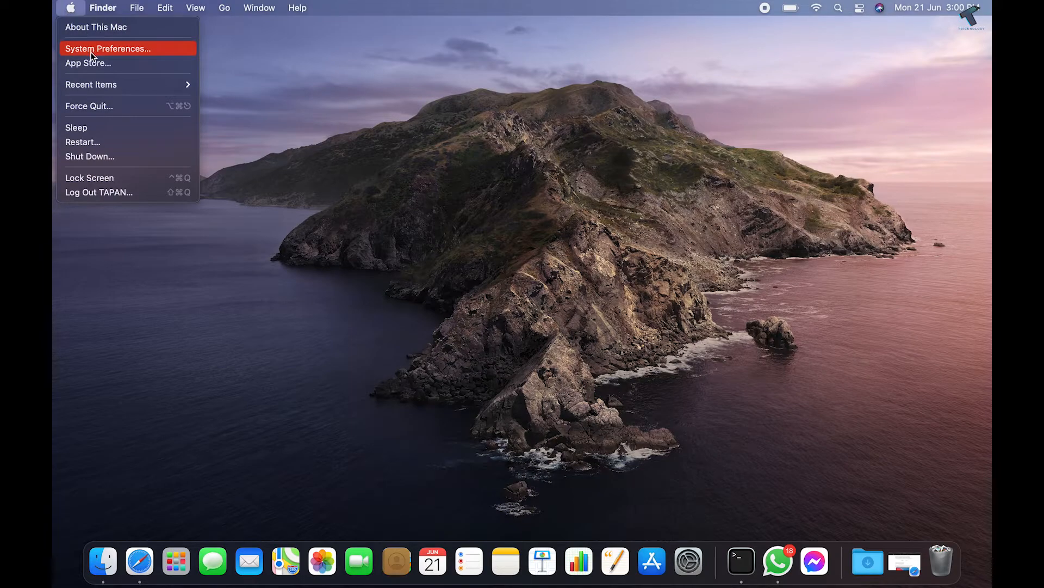
click(108, 48)
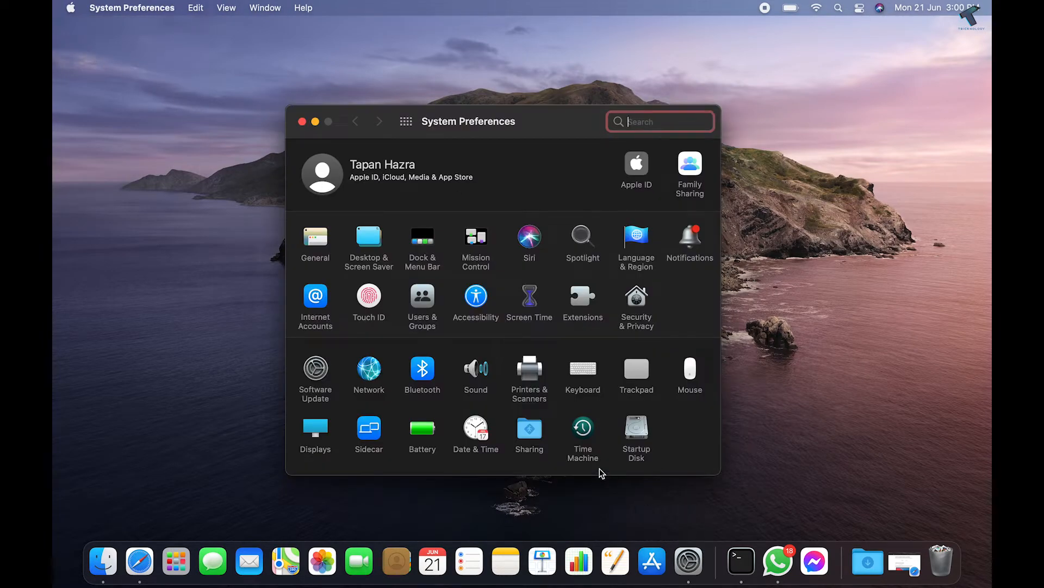
click(529, 430)
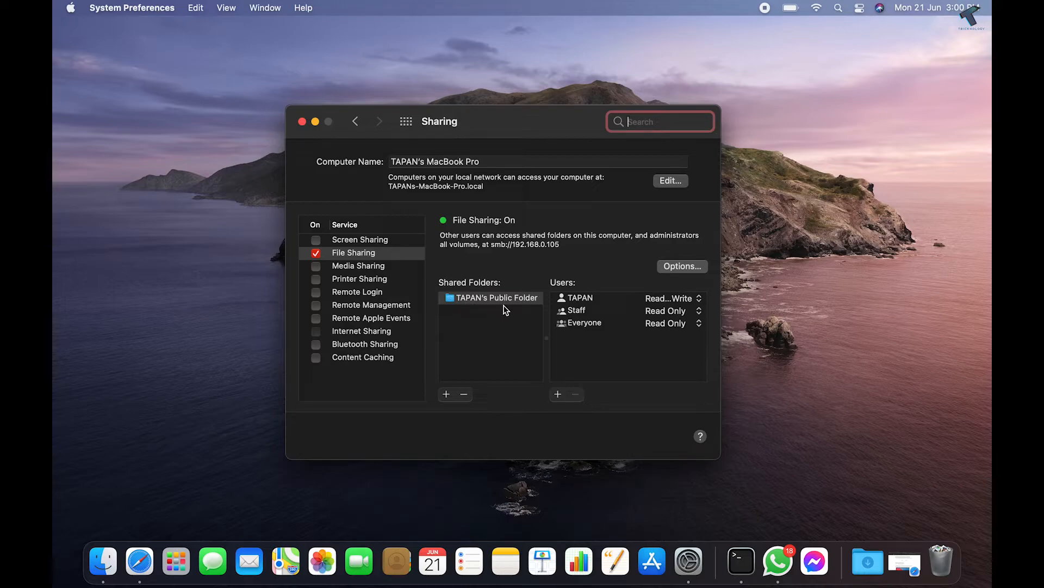
double_click(495, 297)
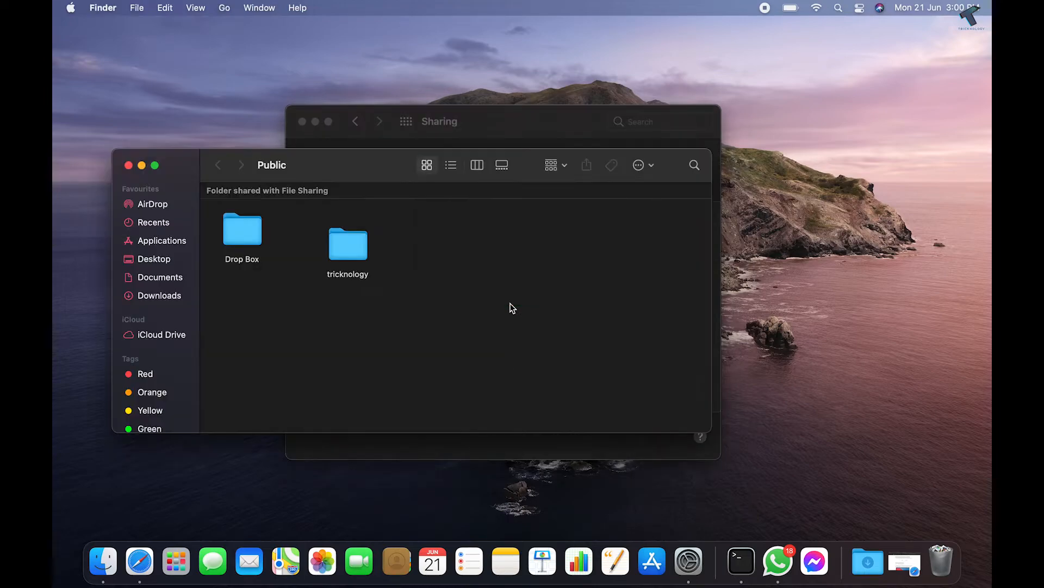
mouse_move(457, 317)
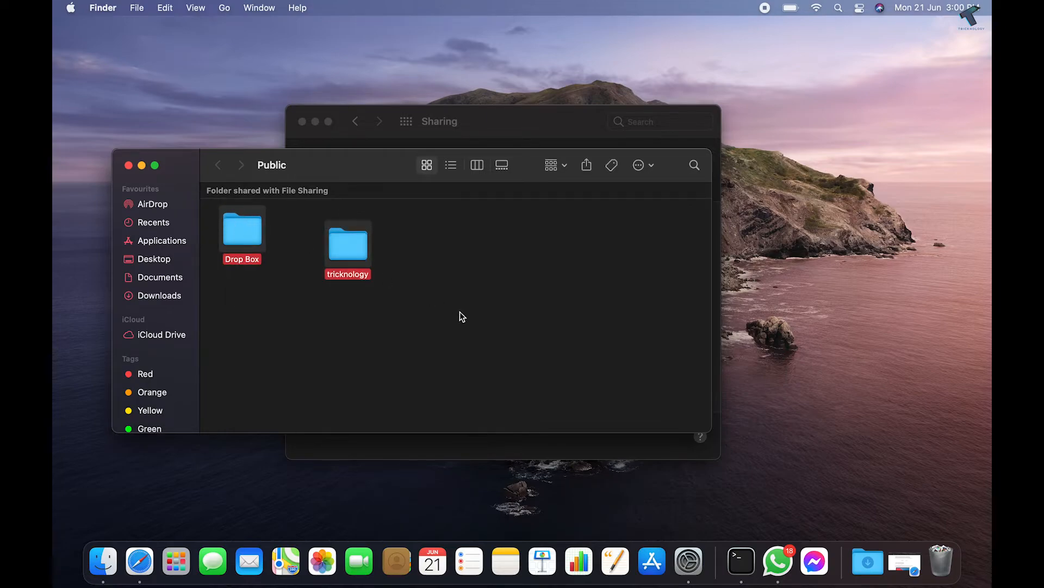
mouse_move(470, 293)
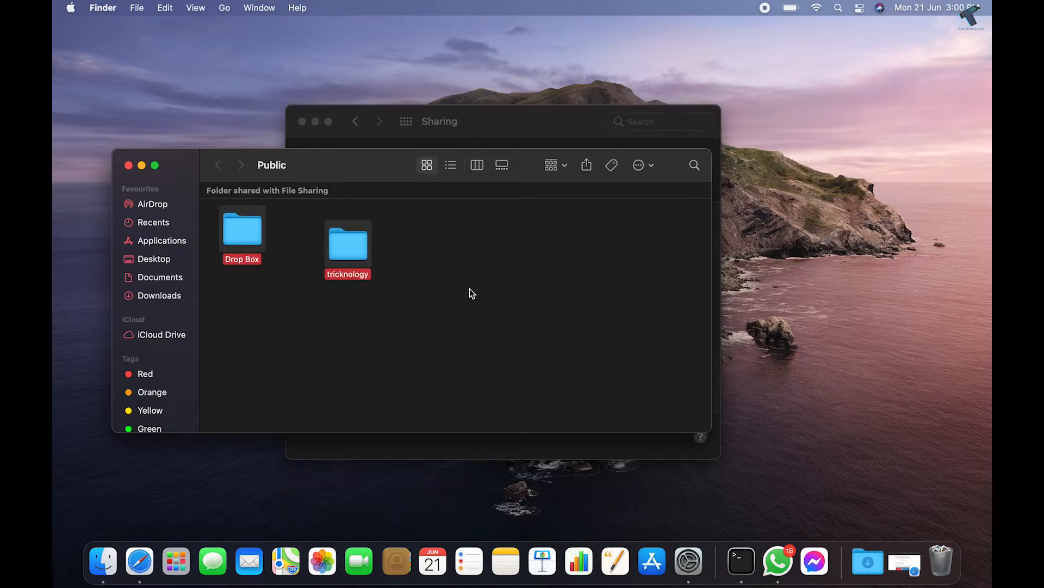
Step: Deselect the Drop Box and tricknology folders in the Public folder before moving to Windows
click(458, 277)
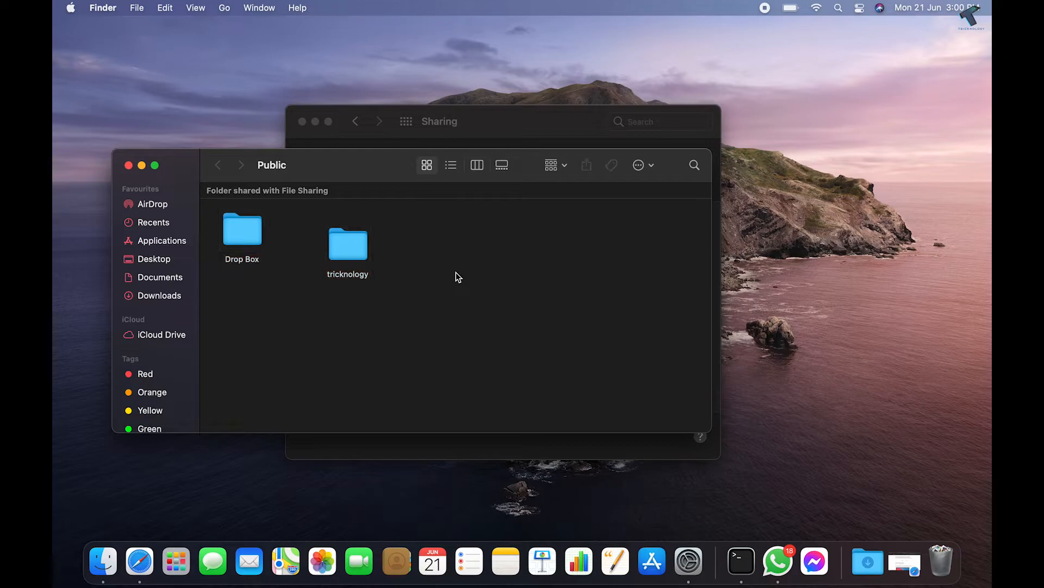
mouse_move(408, 262)
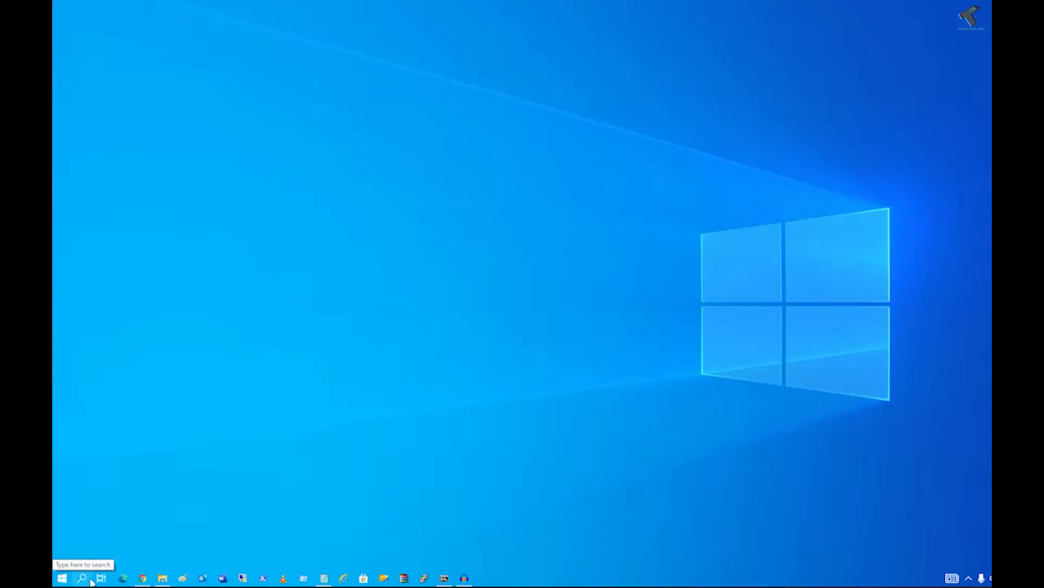
Step: Search from the Windows taskbar for \\192.168.0.105 to open the Mac's shares in File Explorer
click(82, 578)
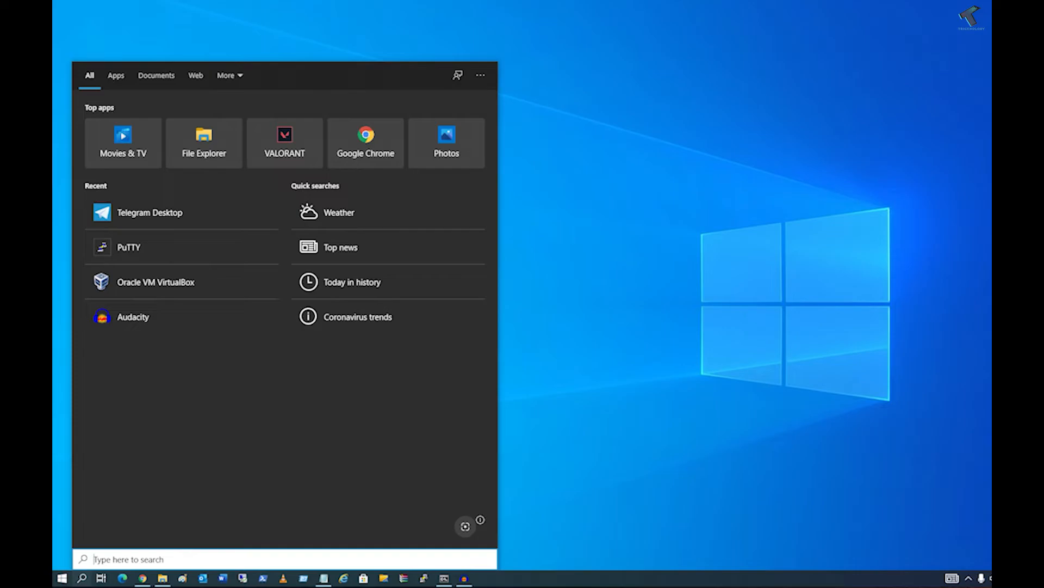
text(w)
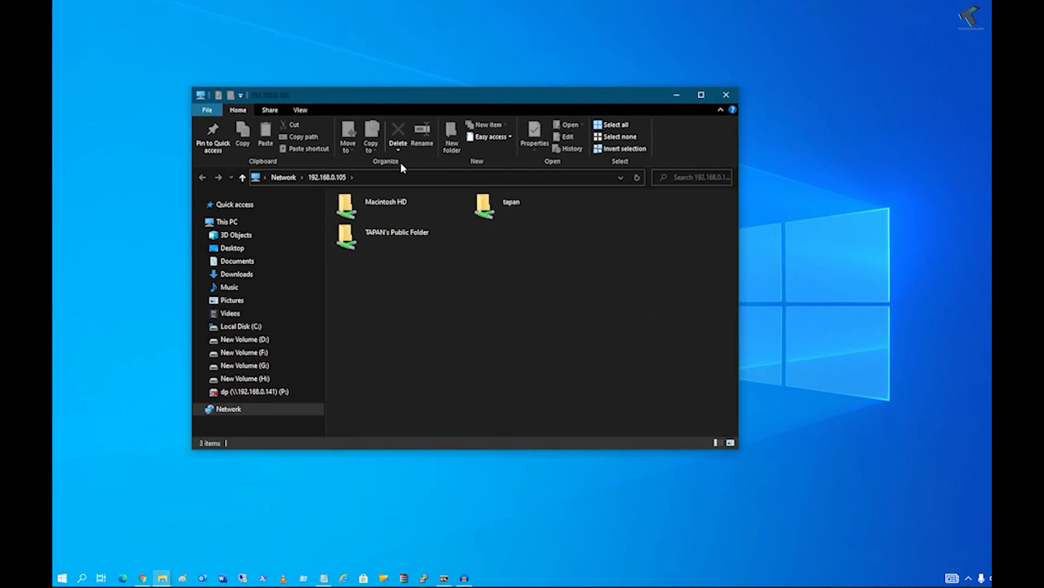
Step: Open TAPAN's Public Folder share and the empty tricknology folder inside it
click(396, 236)
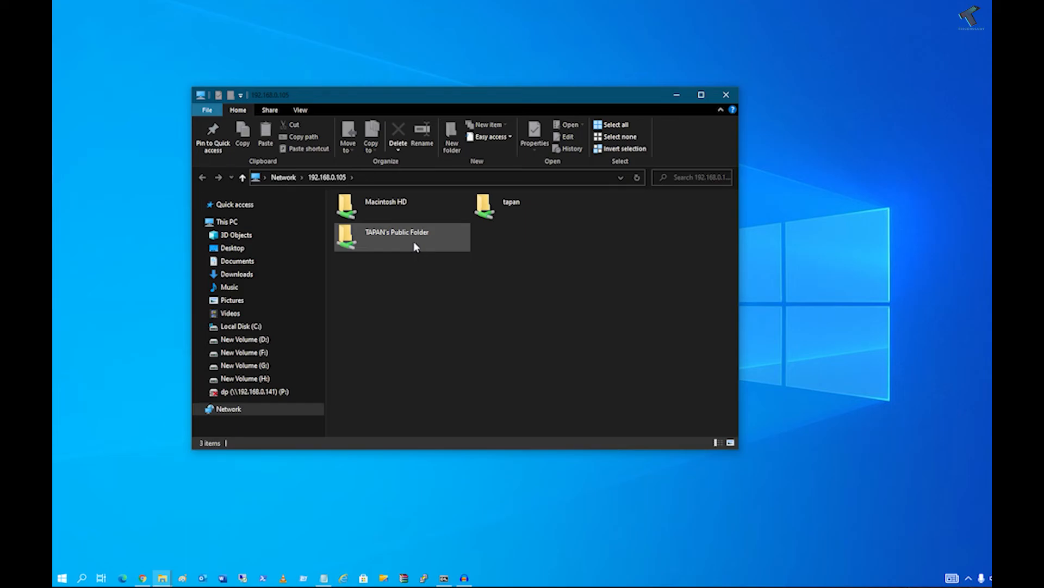
double_click(398, 236)
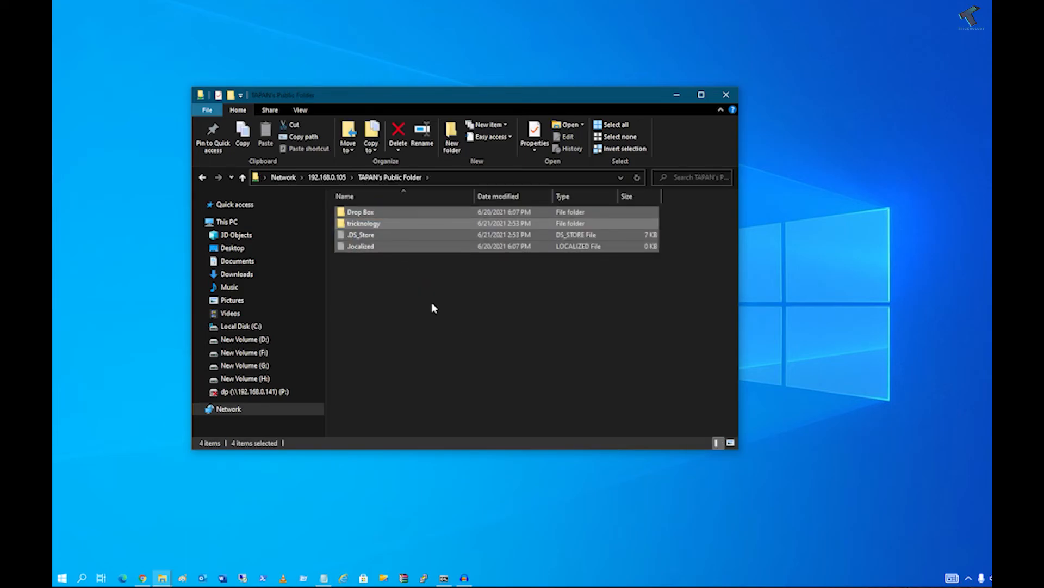
click(364, 223)
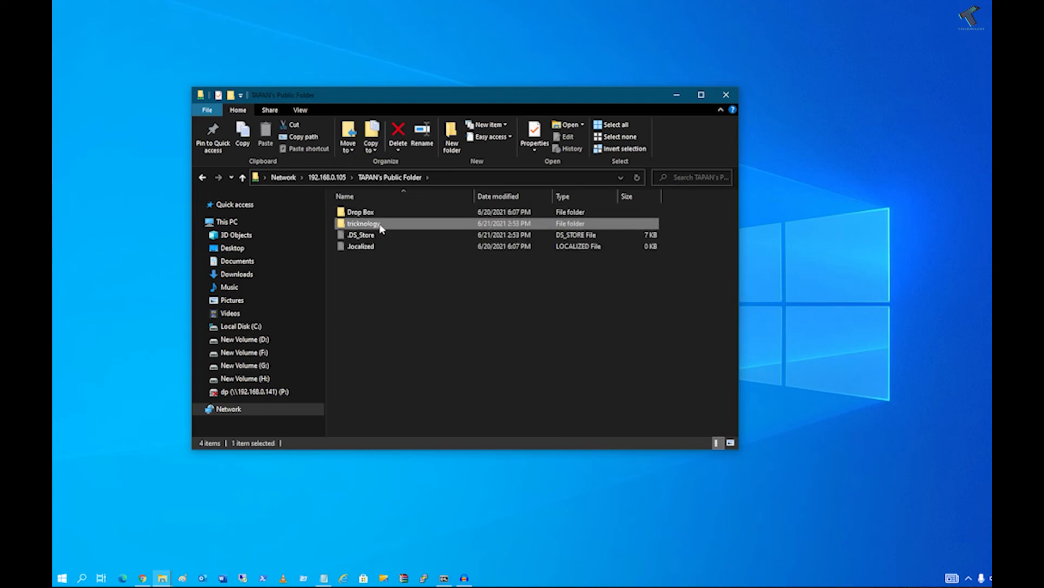
double_click(364, 223)
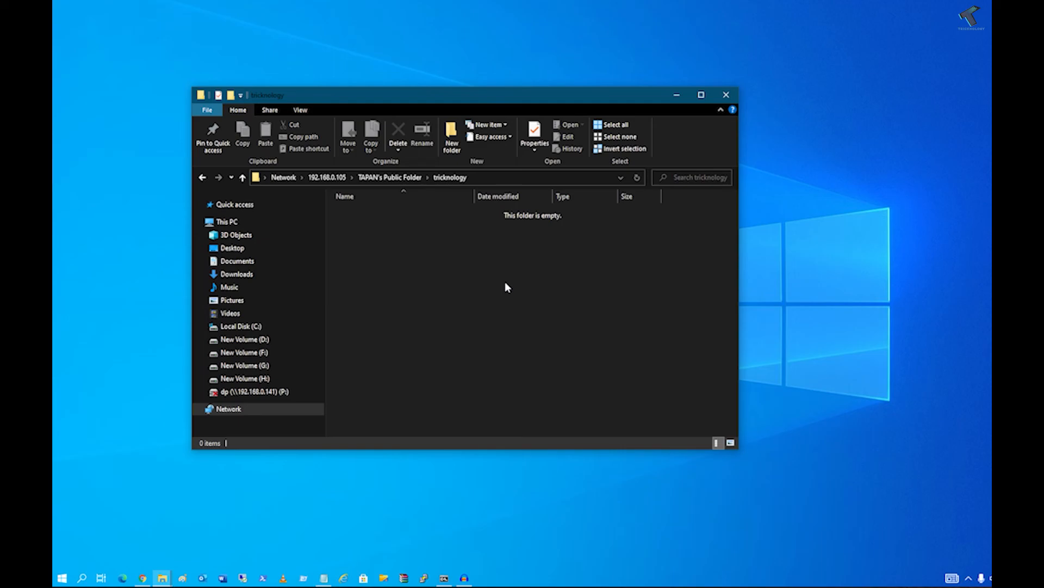
mouse_move(730, 133)
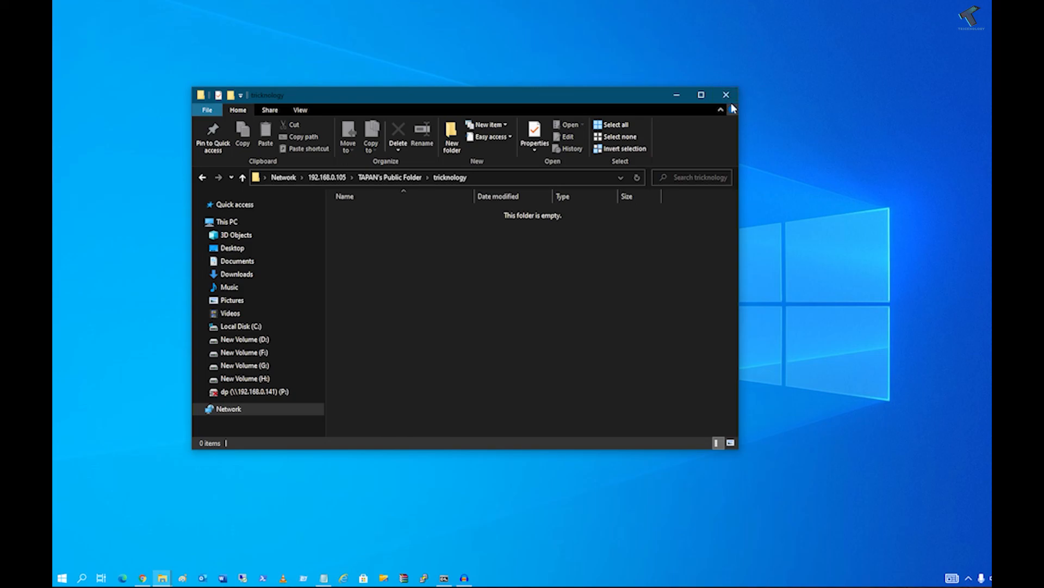
click(719, 108)
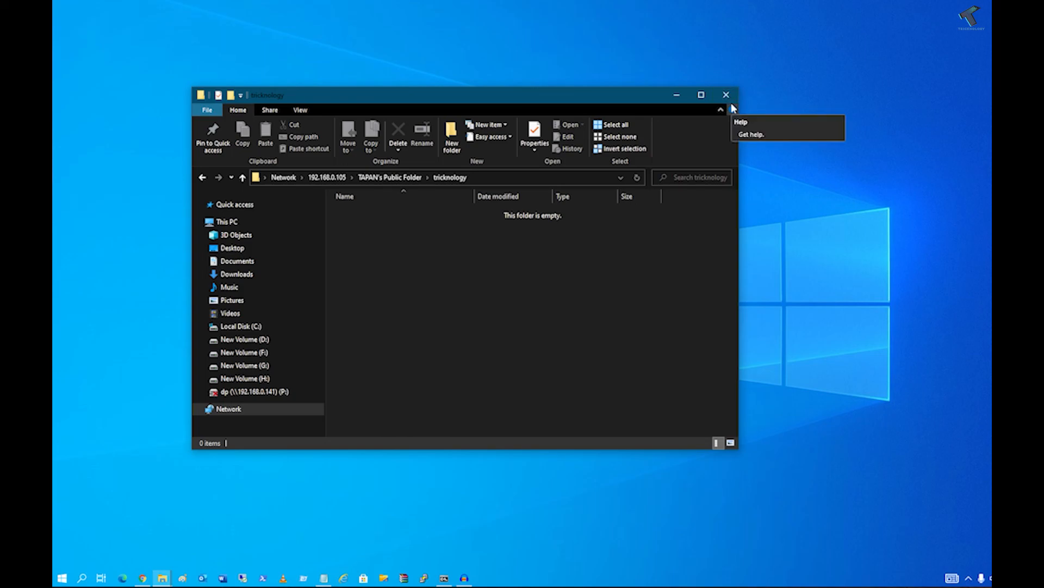